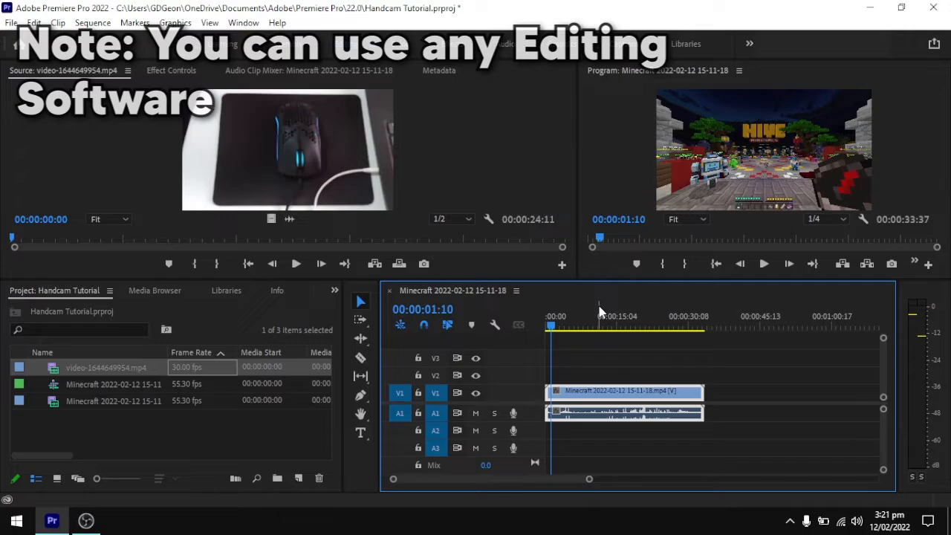
# Step: Select the handcam clip in the Project panel to bring into the sequence
pyautogui.click(589, 315)
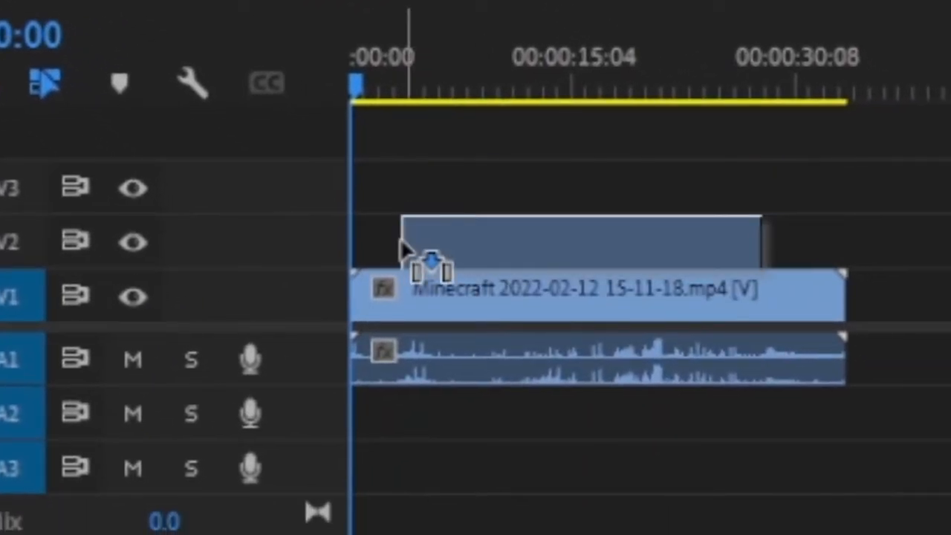
# Step: Drop the handcam onto V2 above the gameplay and slide it to sync, both trimmed to about 19 seconds
pyautogui.moveTo(431, 253); pyautogui.dragTo(580, 240)
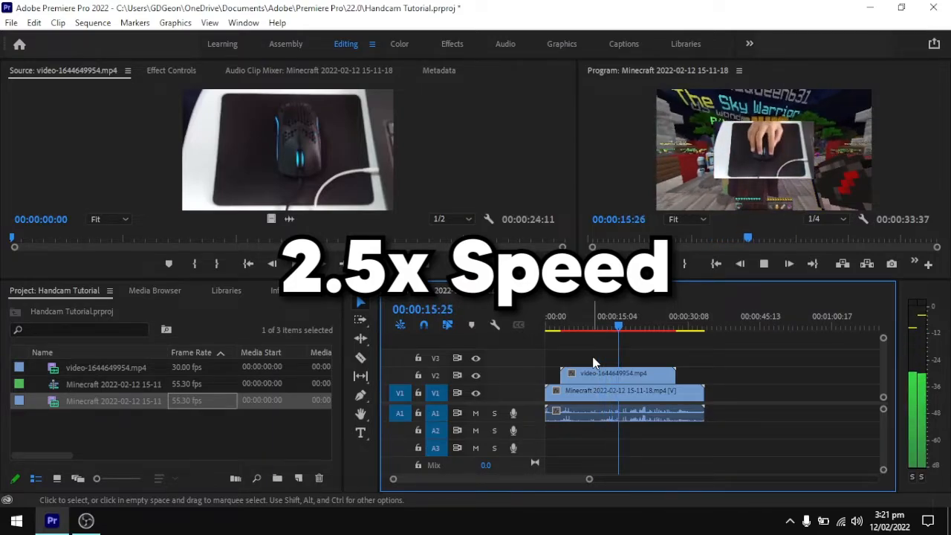
pyautogui.click(559, 327)
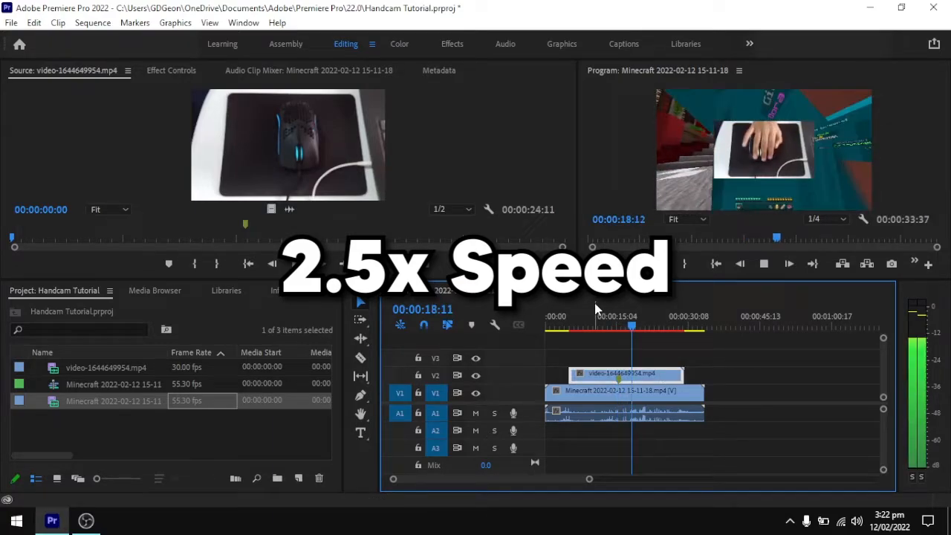
pyautogui.moveTo(632, 374); pyautogui.dragTo(572, 374)
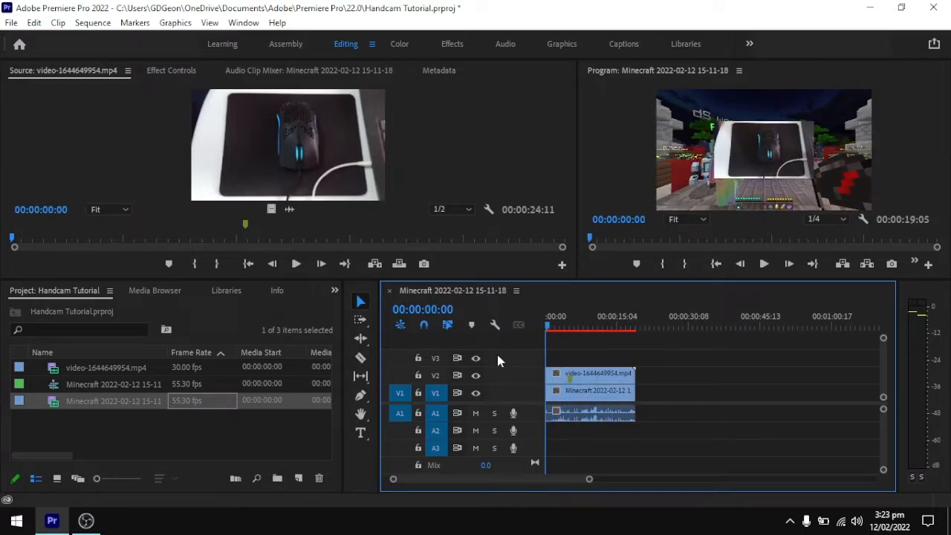
# Step: Check sync around 7 and 15 seconds, then select the handcam footage to scale it into the top-right corner
pyautogui.click(579, 327)
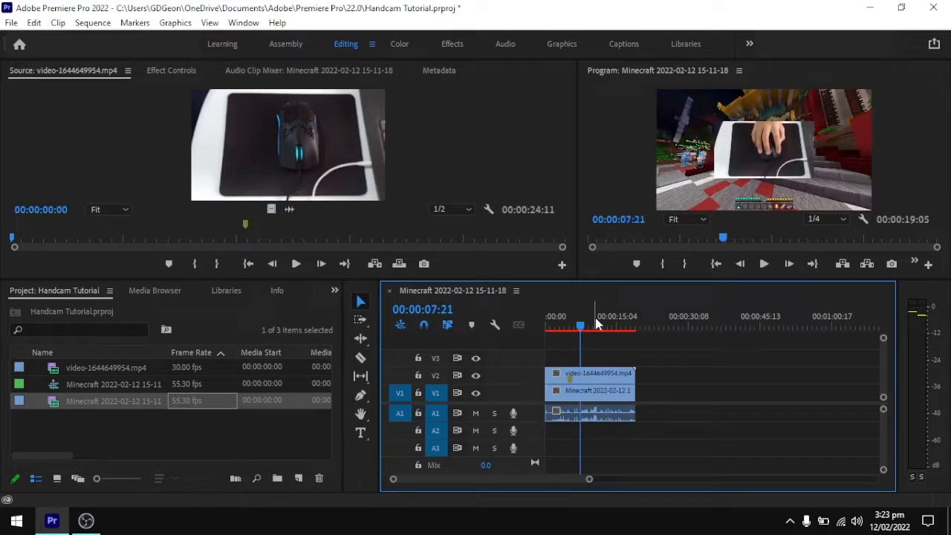
pyautogui.click(617, 327)
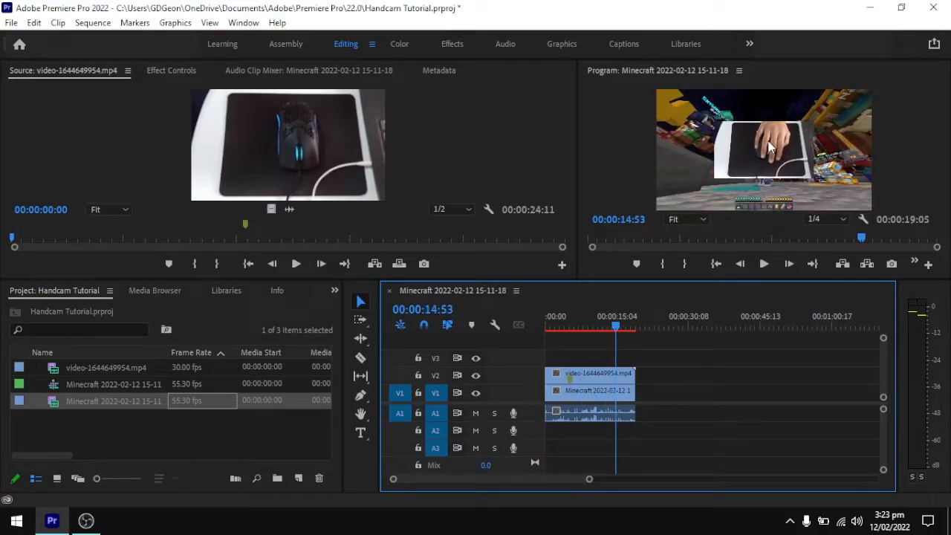
pyautogui.click(588, 373)
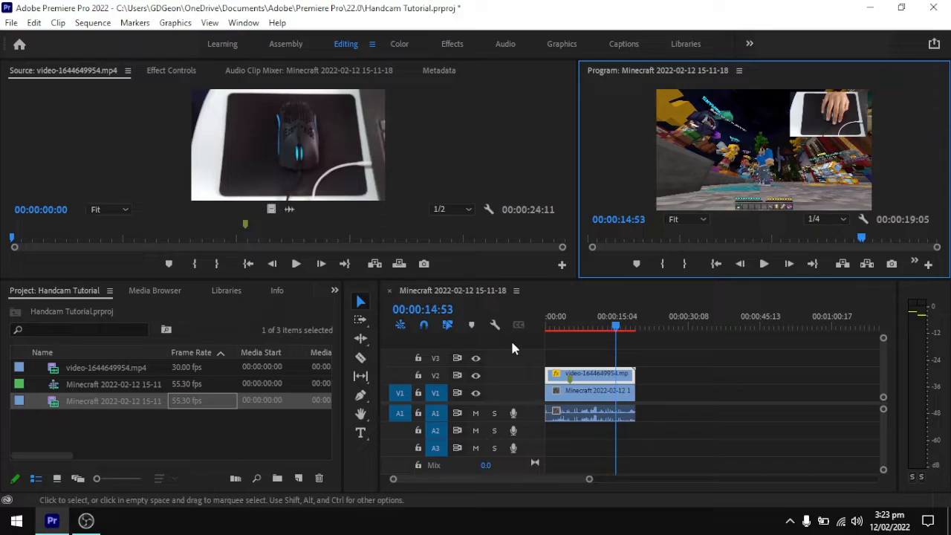
# Step: Show the Effects library in the lower-left panel group
pyautogui.click(200, 290)
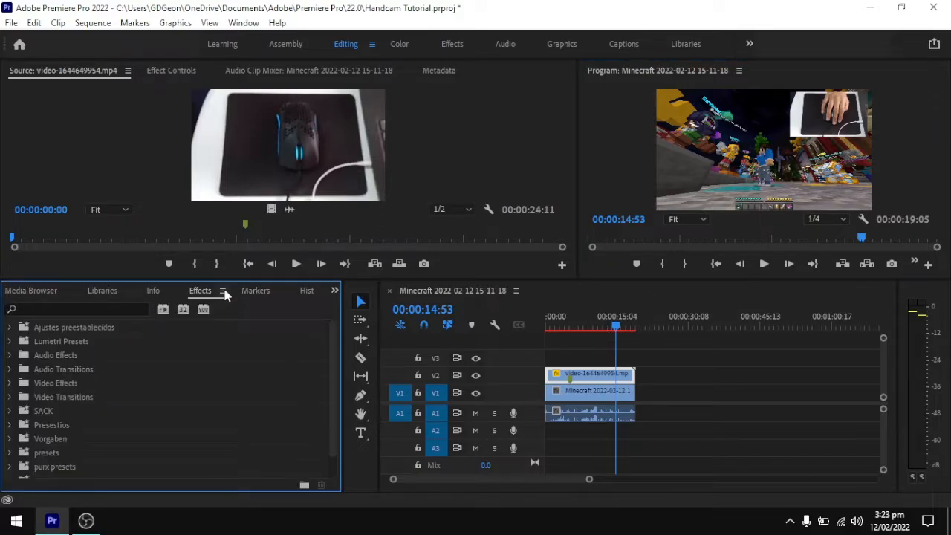
pyautogui.moveTo(354, 290)
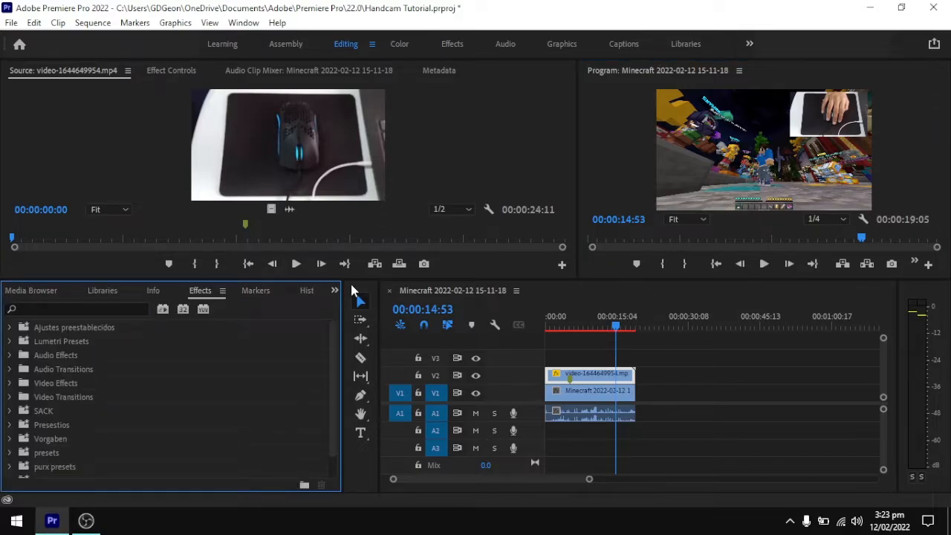